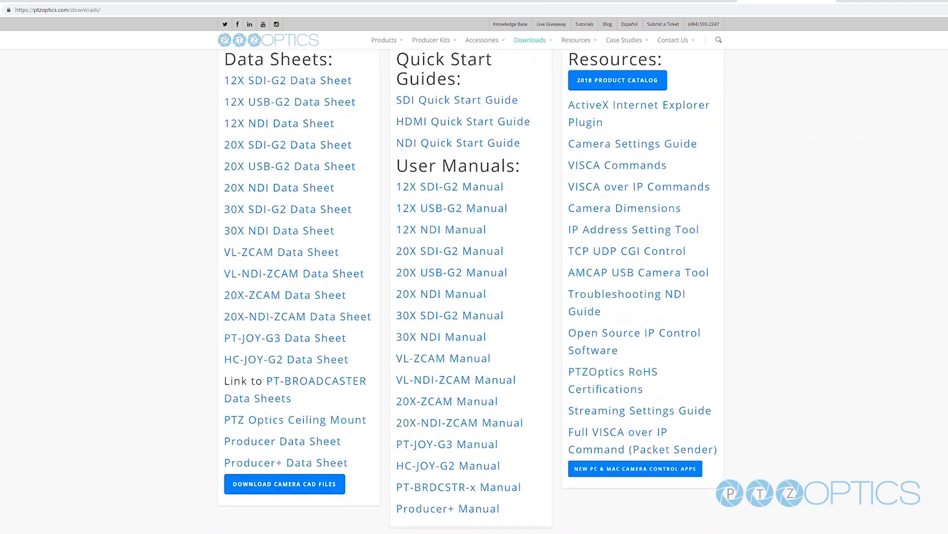
- Look over the Data Sheets, Manuals and Resources on ptzoptics.com/downloads, then bring up OBS Studio
{"action": "left_click", "coordinate": [442, 358]}
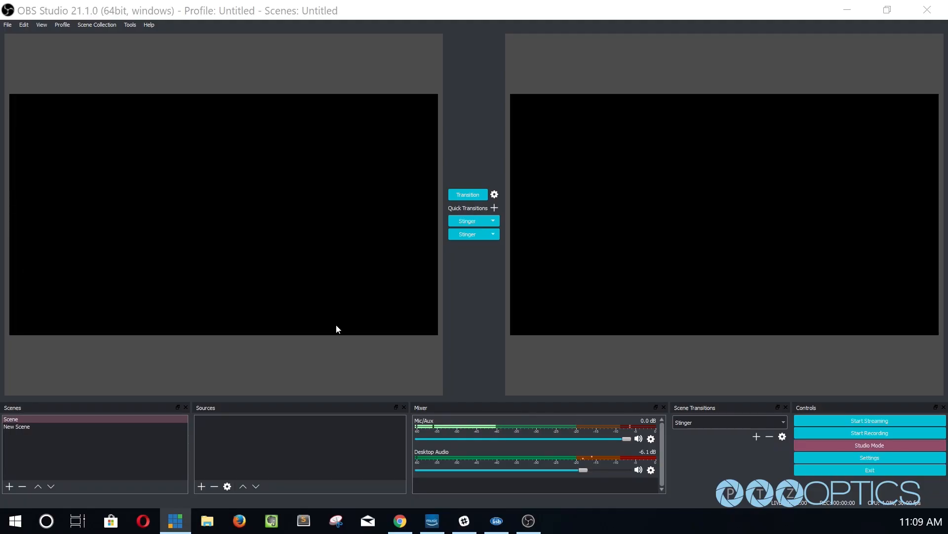
- Add a Video Capture Device source named 'ZCam over SDI' using the USB Capture SDI device
{"action": "left_click", "coordinate": [201, 486]}
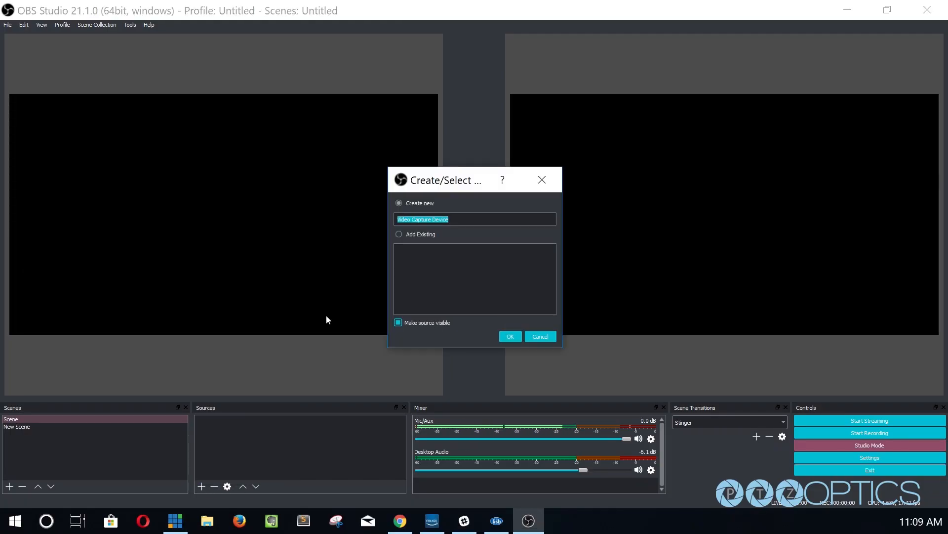
{"action": "type", "text": "ZCam over SDI"}
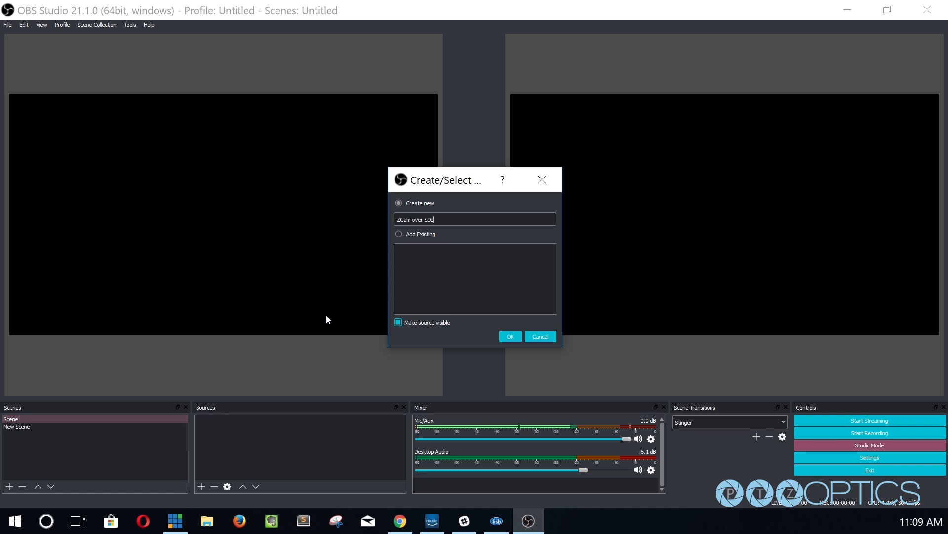
{"action": "left_click", "coordinate": [509, 336]}
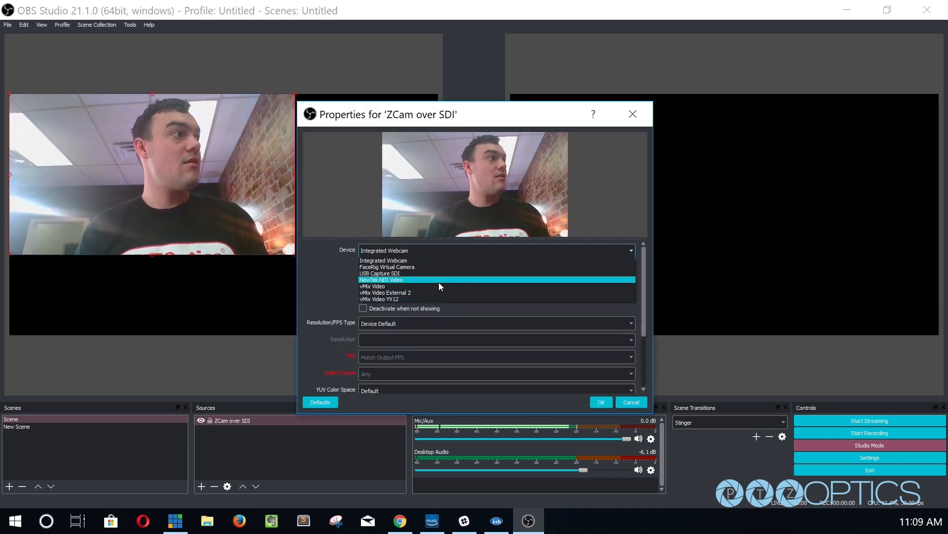
{"action": "left_click", "coordinate": [380, 273]}
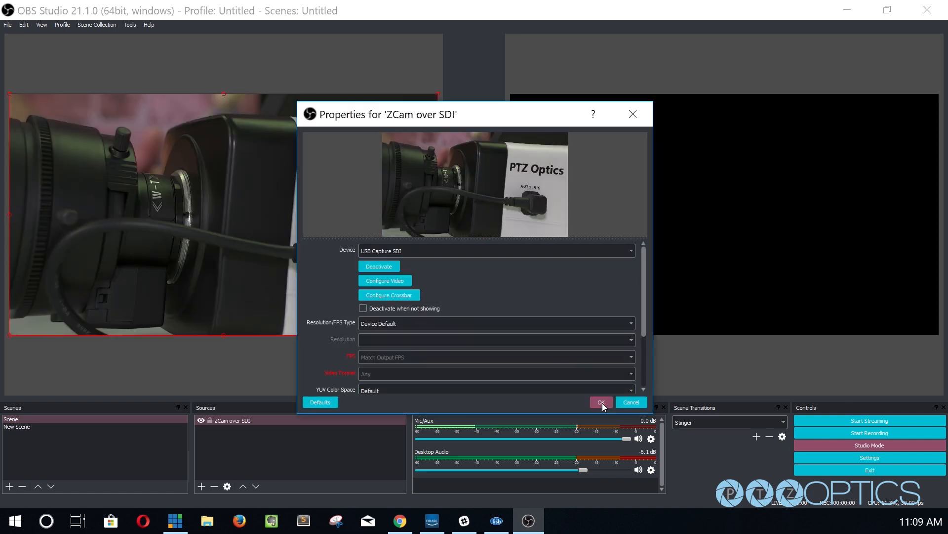
{"action": "left_click", "coordinate": [599, 402]}
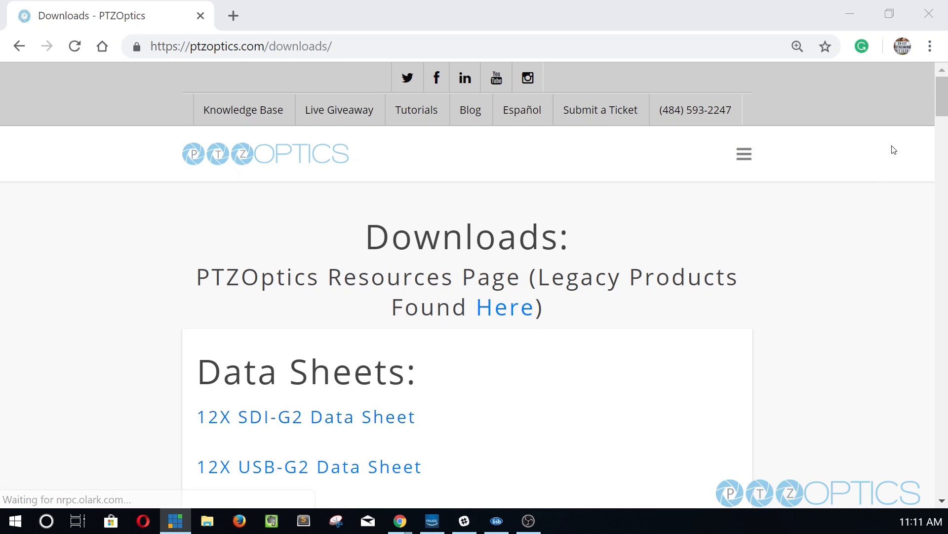
- Download Upgrade v2.7C.zip from the IP Address Setting Tool link and open its folder
{"action": "scroll", "scroll_direction": "down", "scroll_amount": 3}
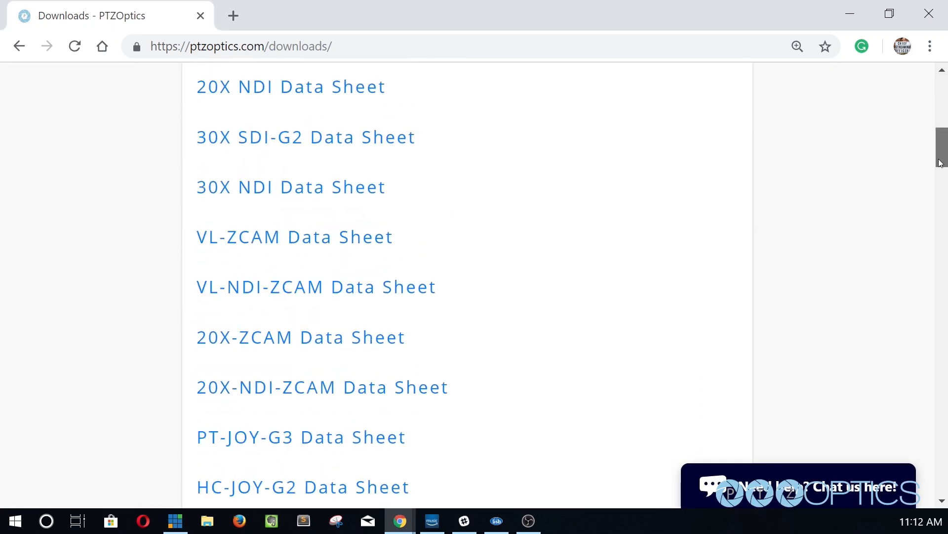
{"action": "scroll", "scroll_direction": "down", "scroll_amount": 3}
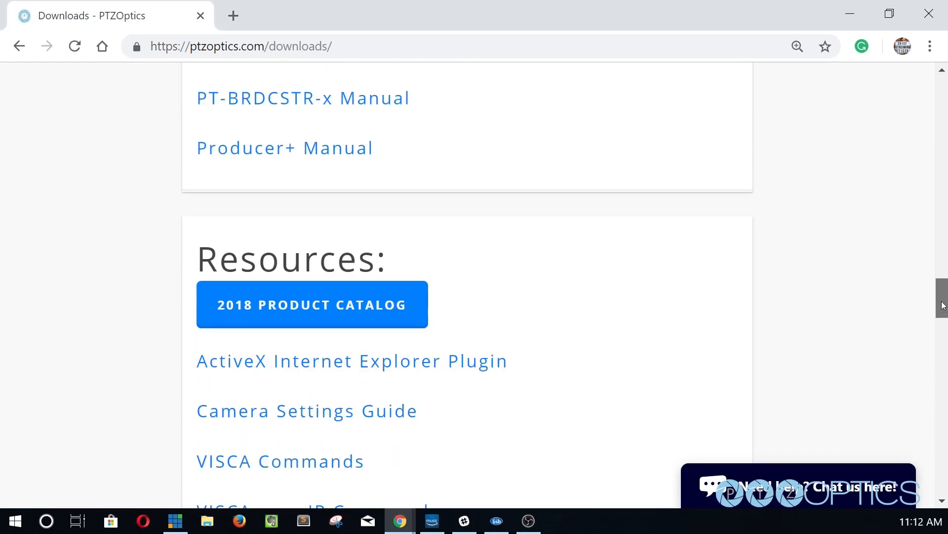
{"action": "scroll", "scroll_direction": "down", "scroll_amount": 3}
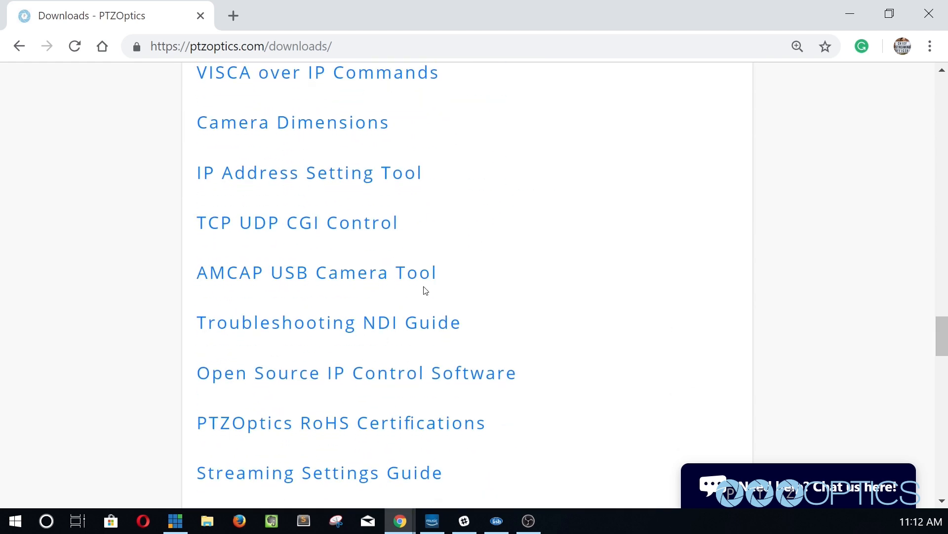
{"action": "left_click", "coordinate": [309, 173]}
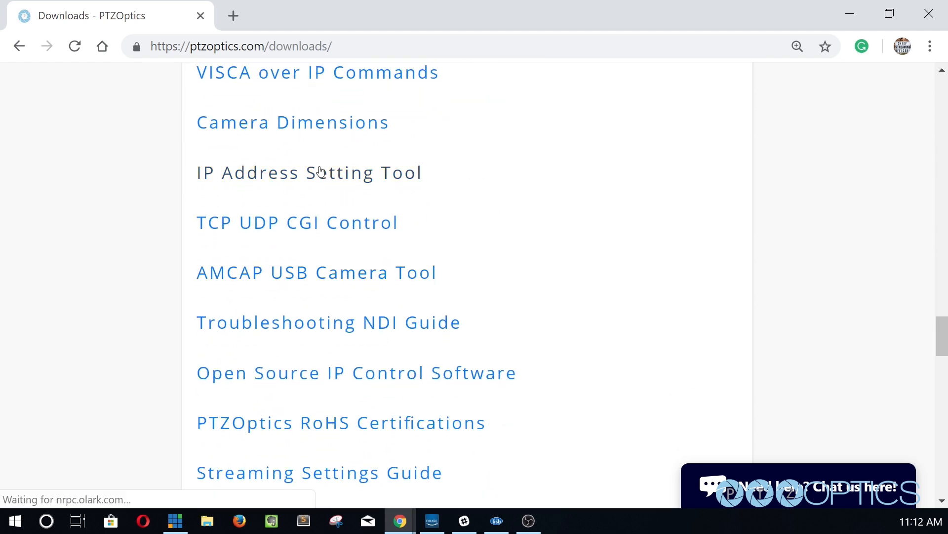
{"action": "left_click", "coordinate": [308, 173]}
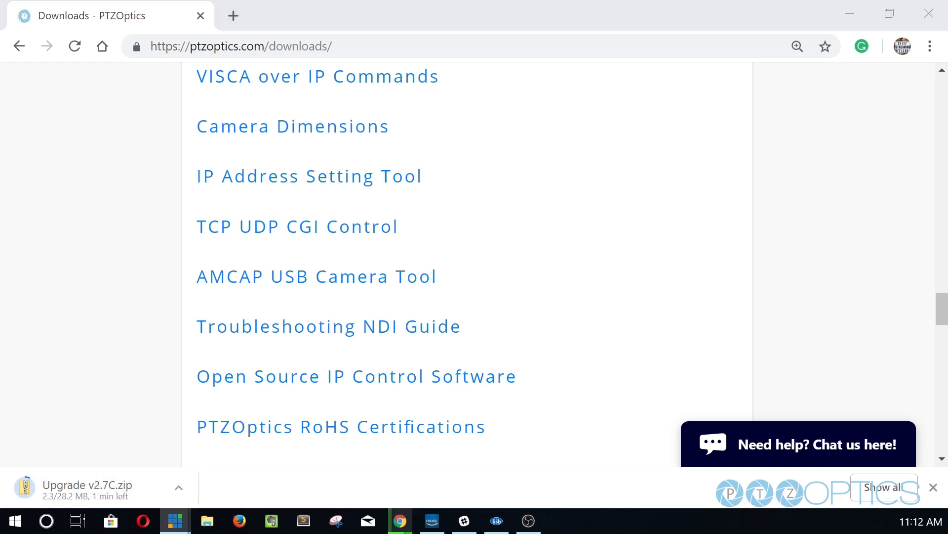
{"action": "left_click", "coordinate": [207, 520]}
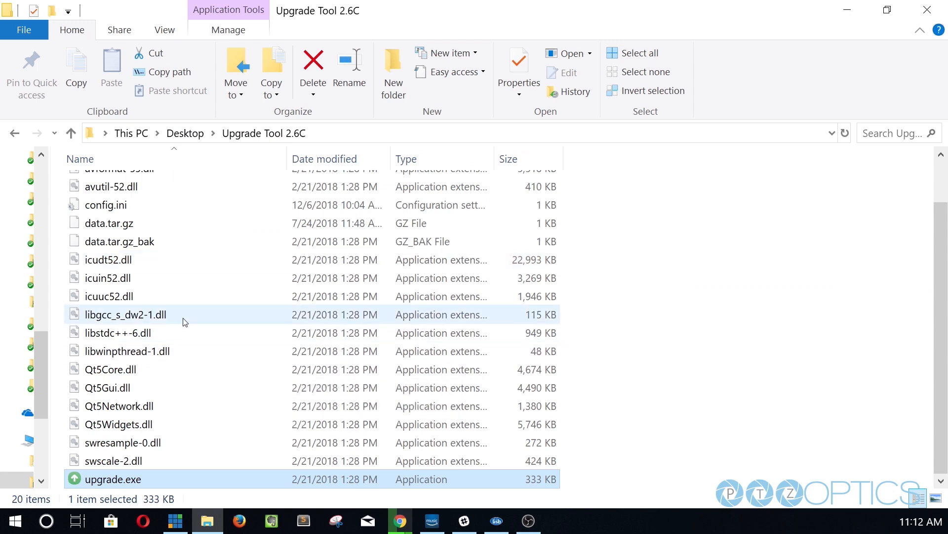
- Launch upgrade.exe and open the Config options for the camera at 192.168.100.99
{"action": "double_click", "coordinate": [112, 479]}
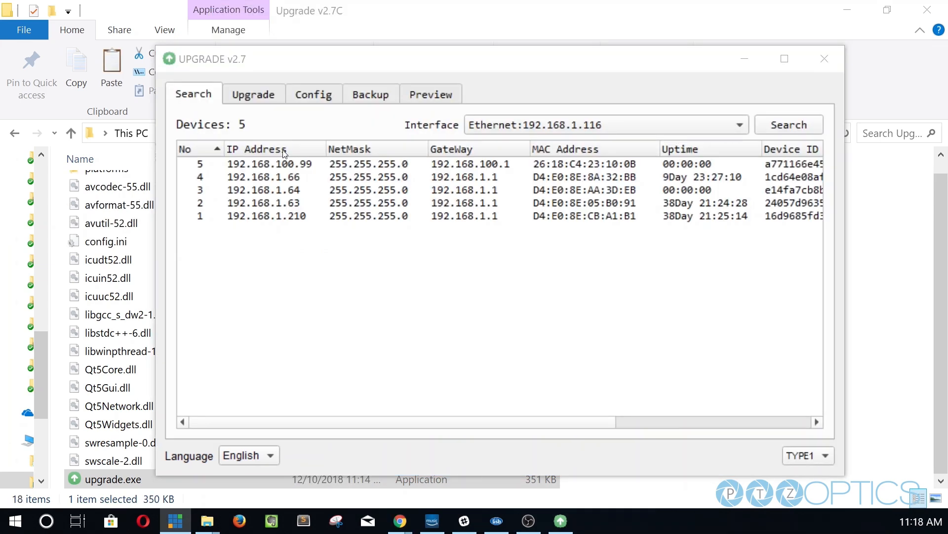
{"action": "left_click", "coordinate": [269, 164]}
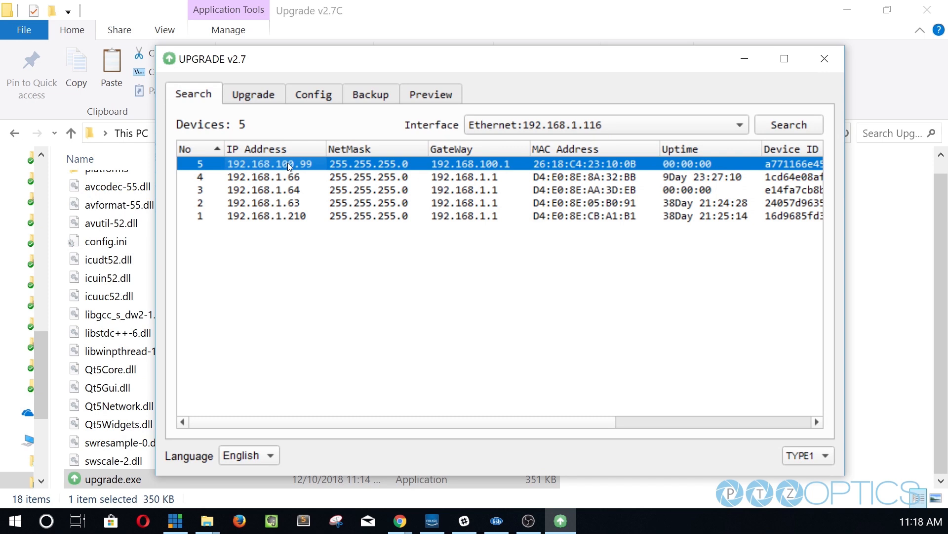
{"action": "right_click", "coordinate": [288, 164]}
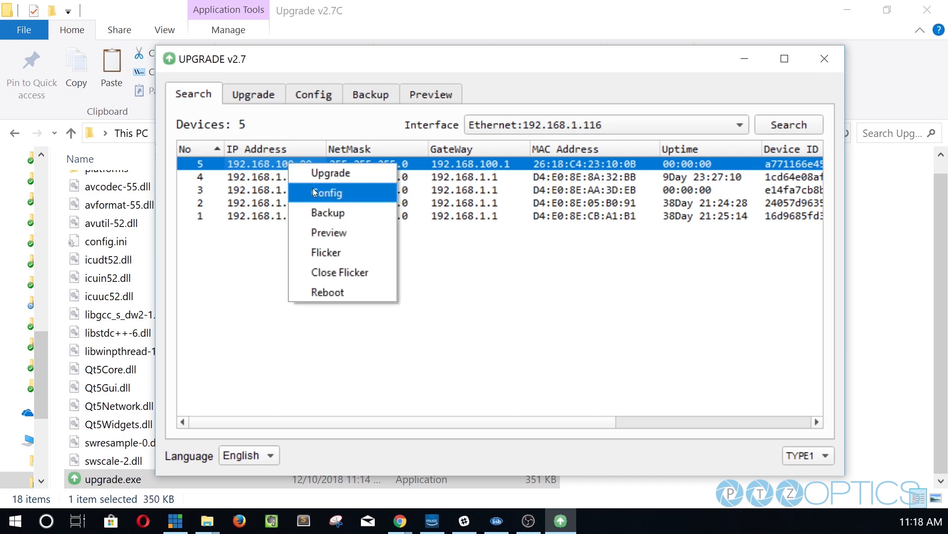
{"action": "left_click", "coordinate": [327, 192]}
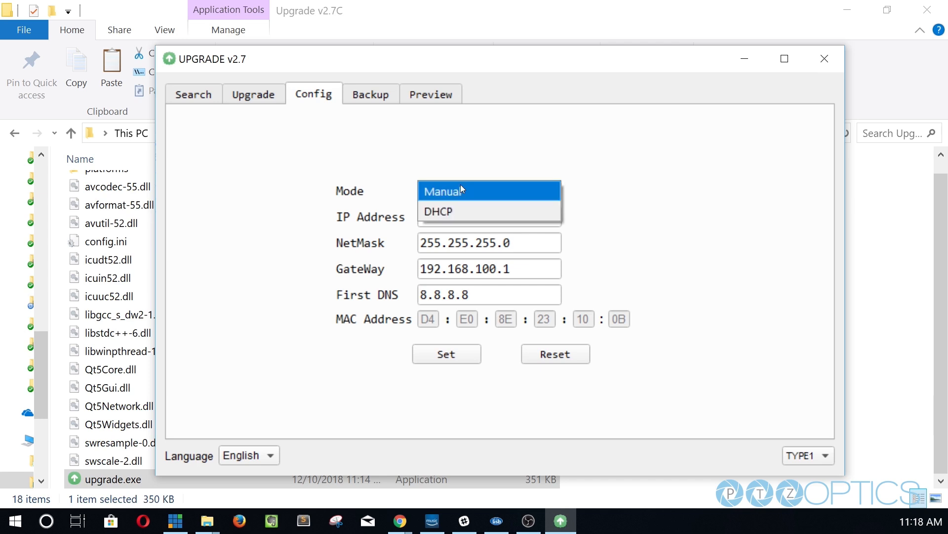
- Switch to Manual mode with IP 192.168.1.98 and gateway 192.168.1.1, and apply it
{"action": "left_click", "coordinate": [443, 191]}
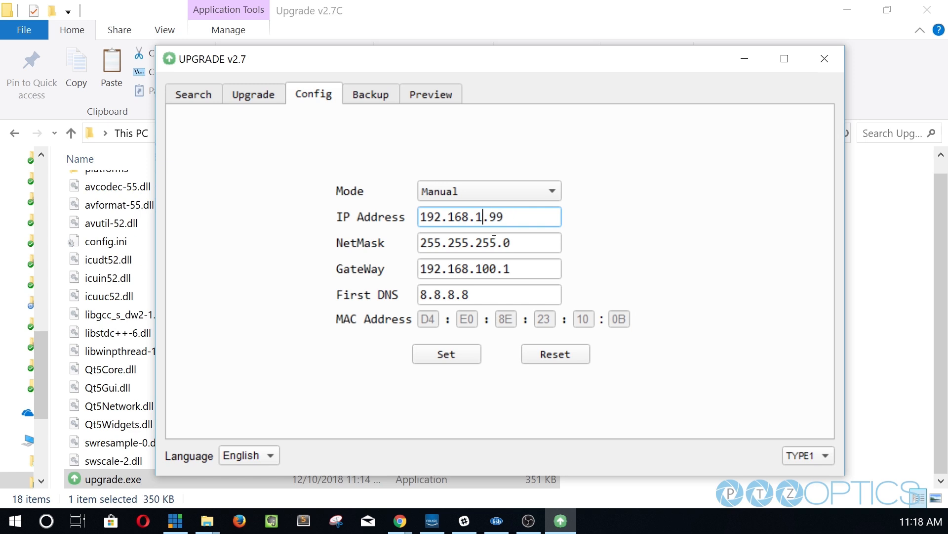
{"action": "double_click", "coordinate": [494, 216]}
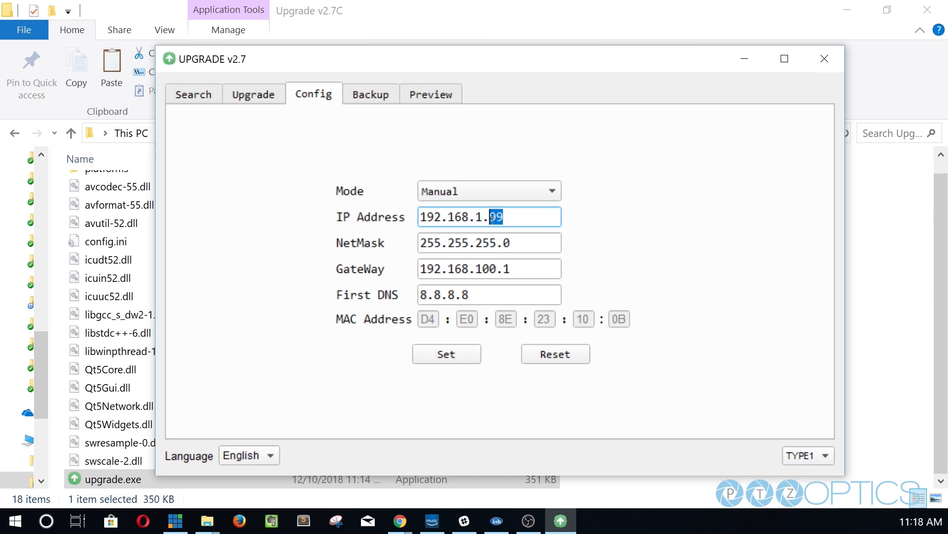
{"action": "key", "text": "Backspace"}
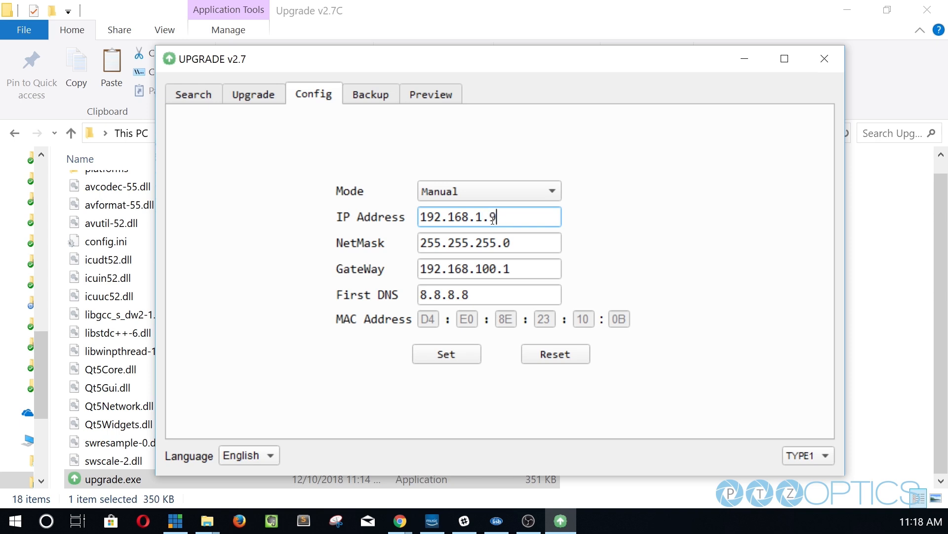
{"action": "type", "text": "8"}
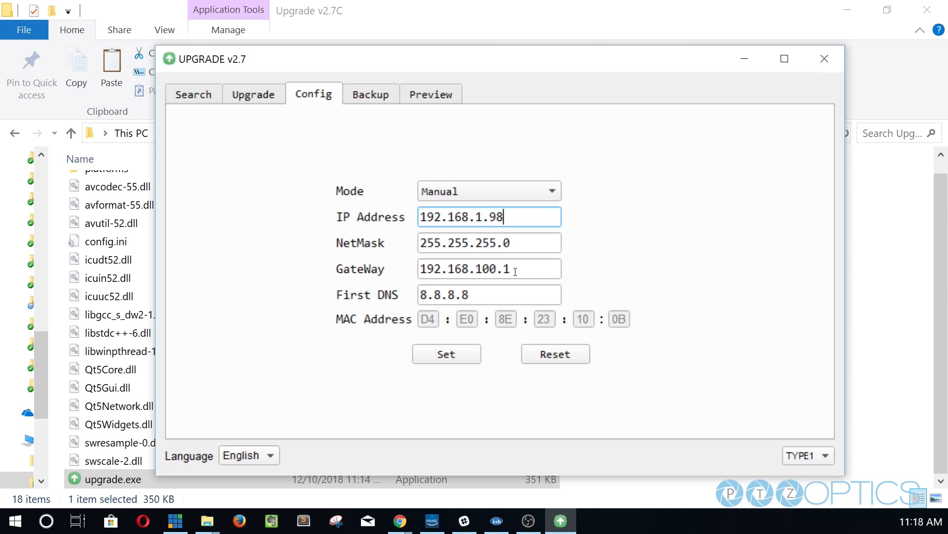
{"action": "left_click", "coordinate": [488, 269]}
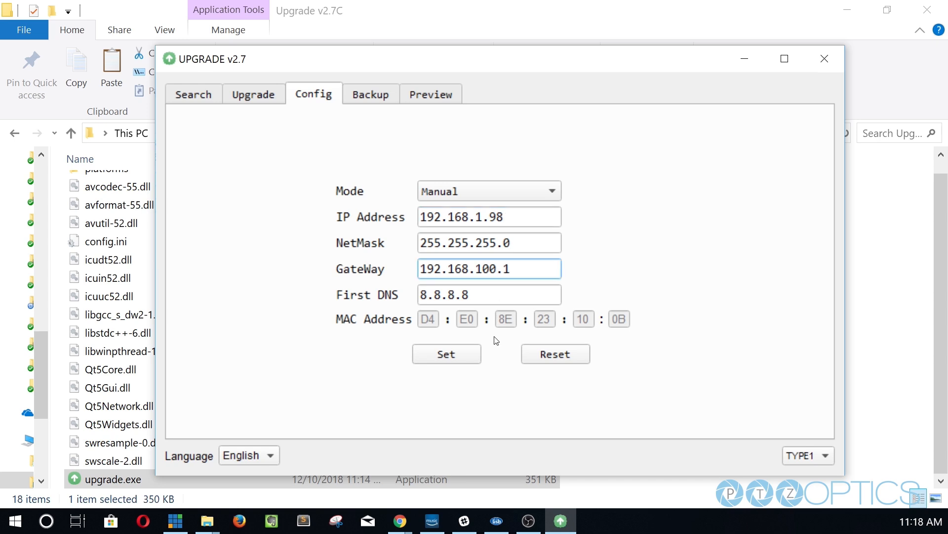
{"action": "type", "text": "192.168.1.1"}
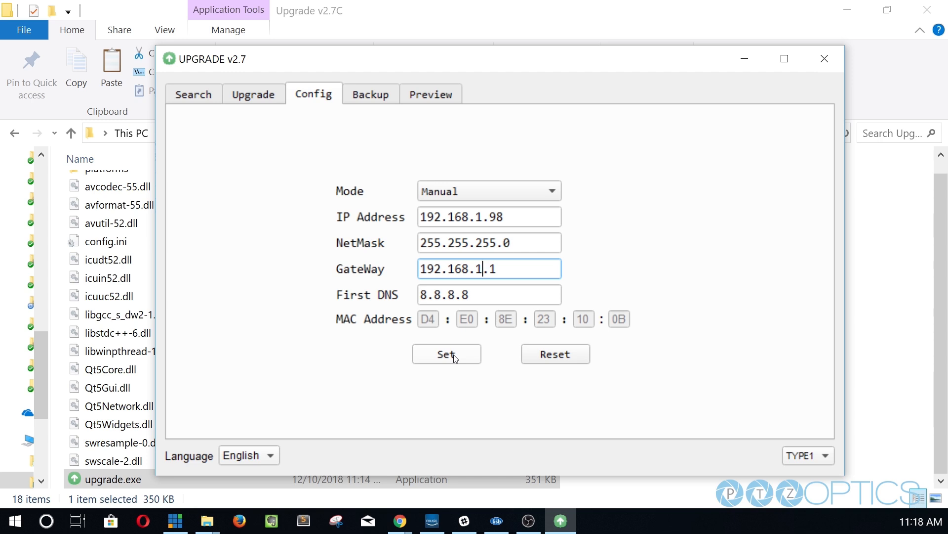
{"action": "left_click", "coordinate": [447, 354]}
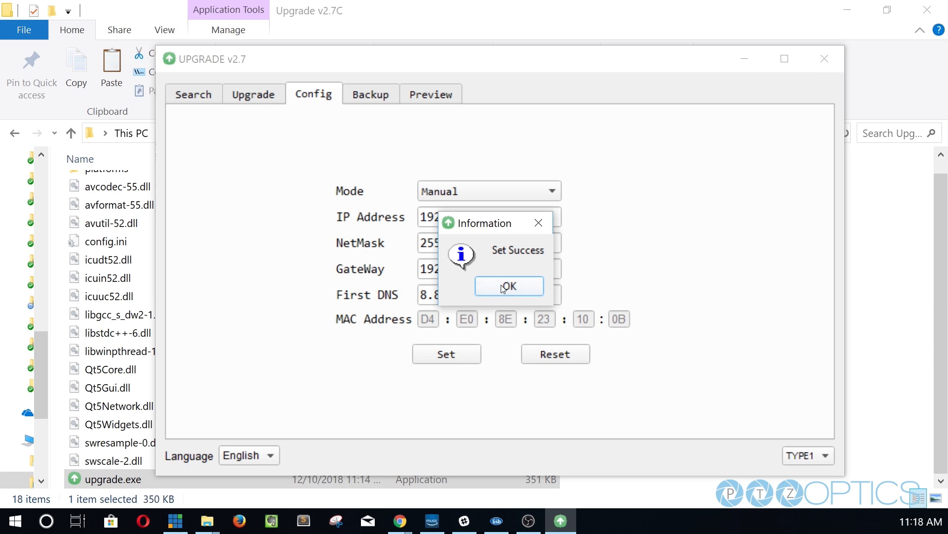
{"action": "left_click", "coordinate": [509, 286]}
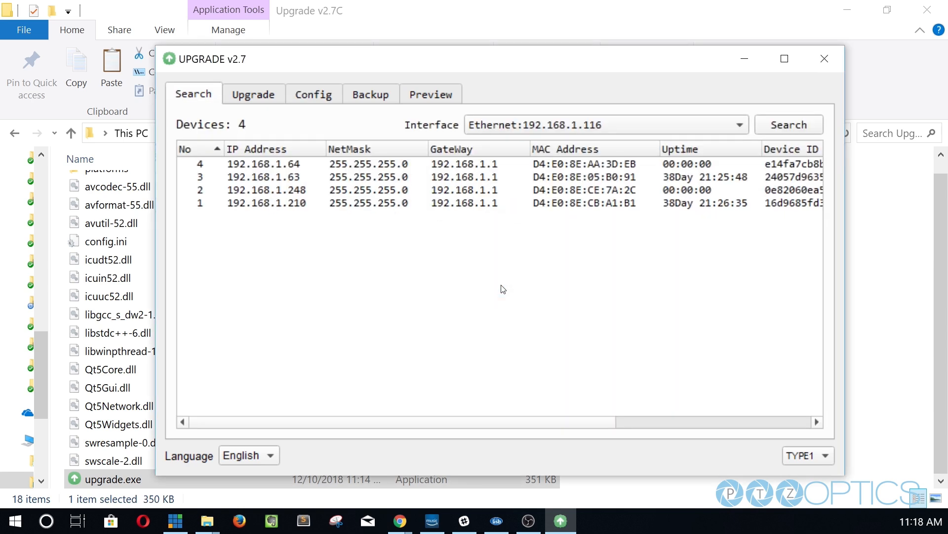
- Refresh the camera list, then preview and connect to the 192.168.1.98 camera's video
{"action": "left_click", "coordinate": [788, 125]}
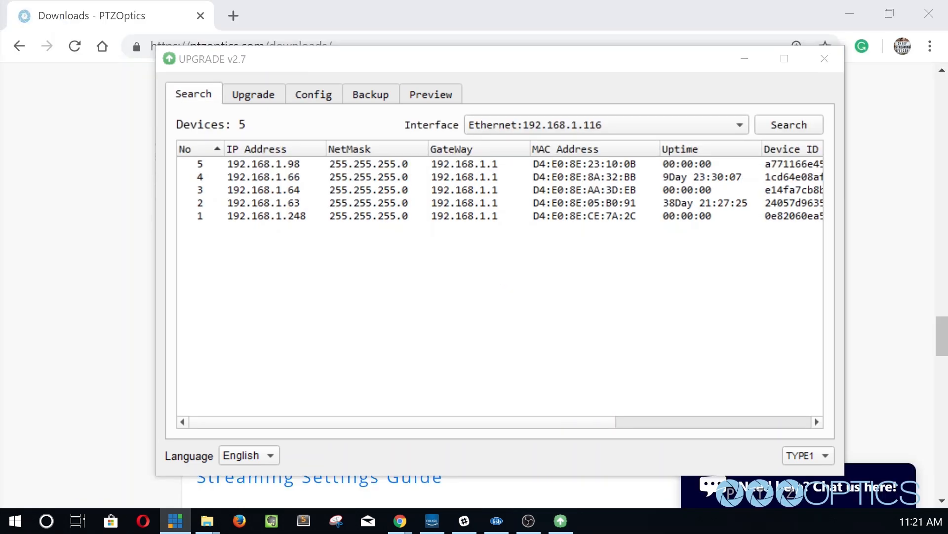
{"action": "right_click", "coordinate": [263, 164]}
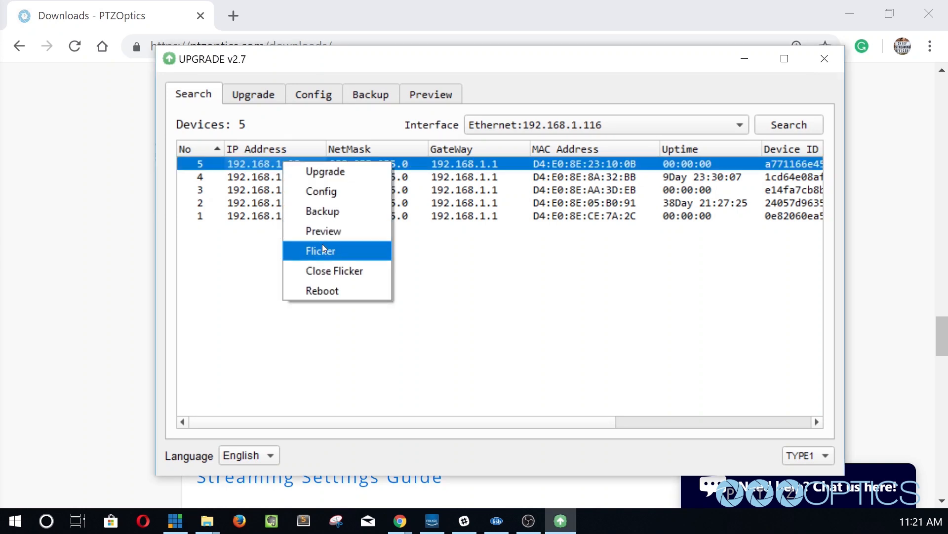
{"action": "left_click", "coordinate": [323, 231]}
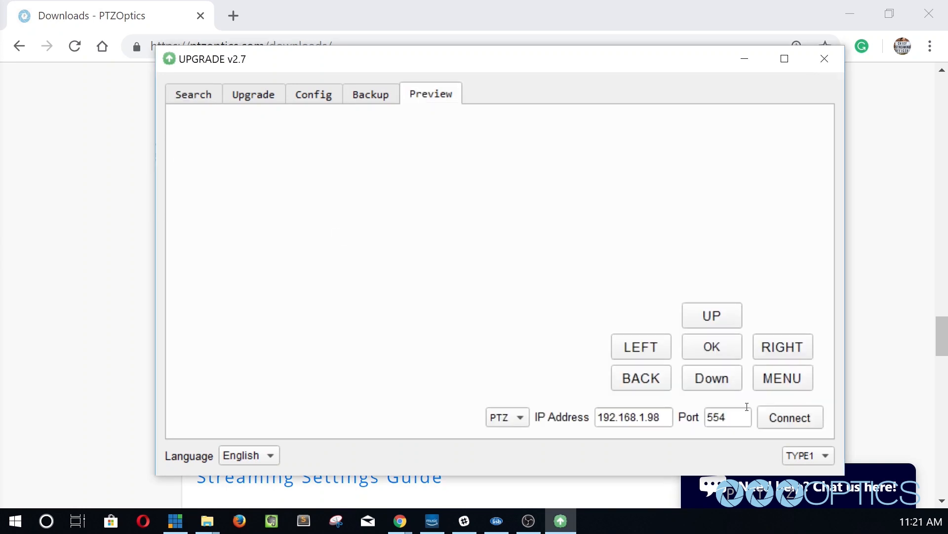
{"action": "left_click", "coordinate": [790, 417]}
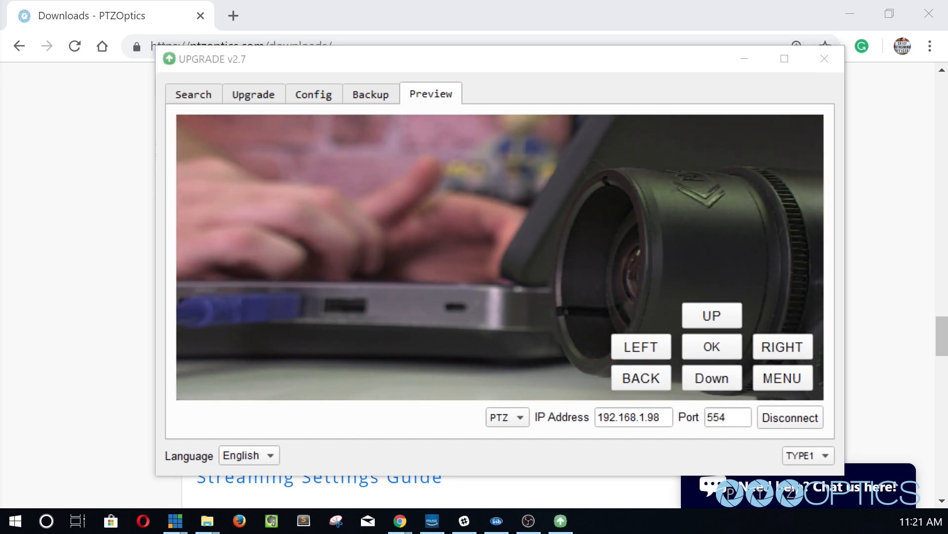
{"action": "left_click", "coordinate": [194, 94]}
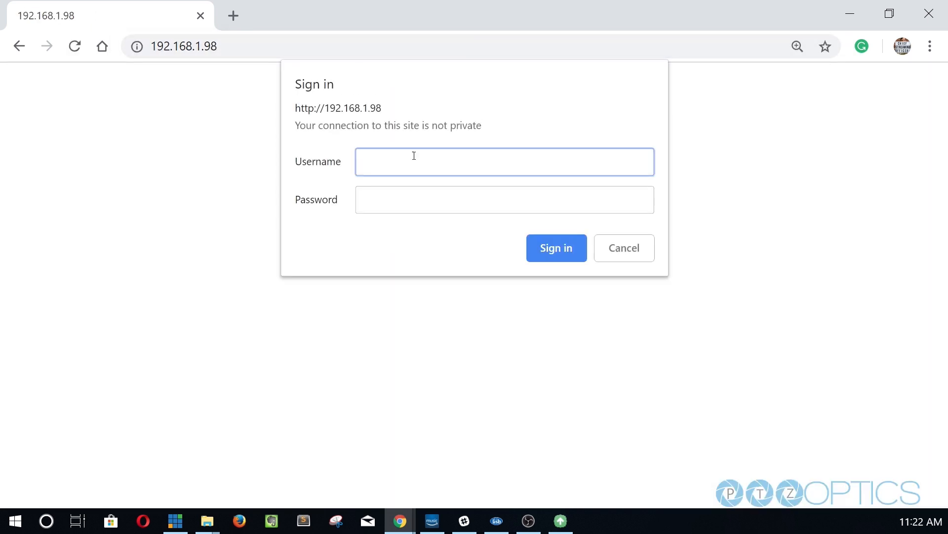
- Sign in to the 192.168.1.98 camera web page as admin
{"action": "type", "text": "admin"}
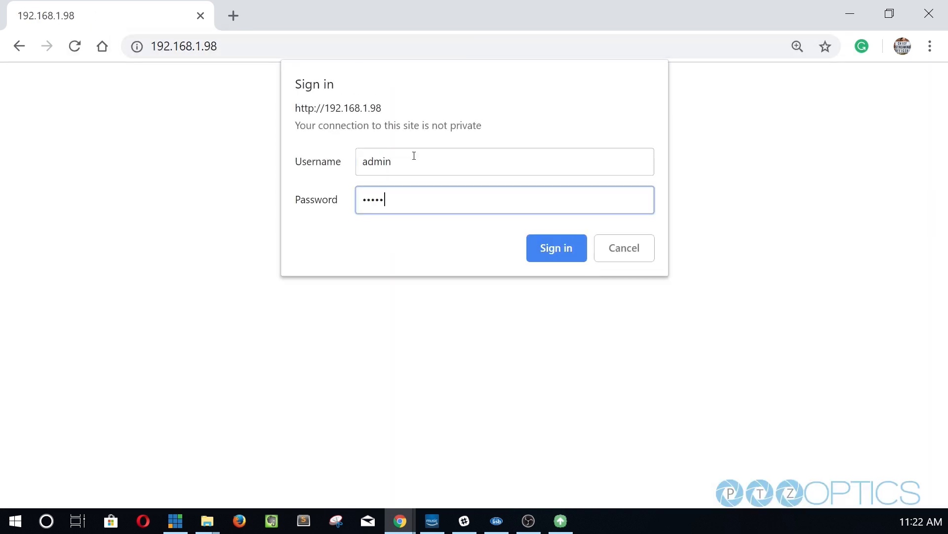
{"action": "left_click", "coordinate": [555, 248]}
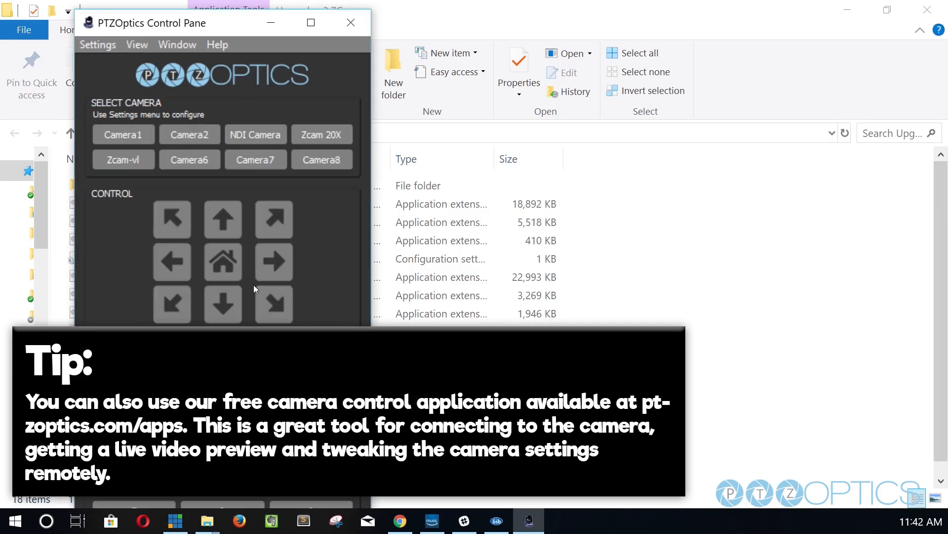
- Maximize the Control Pane and pick a new Exposure shutter speed value
{"action": "left_click", "coordinate": [311, 23]}
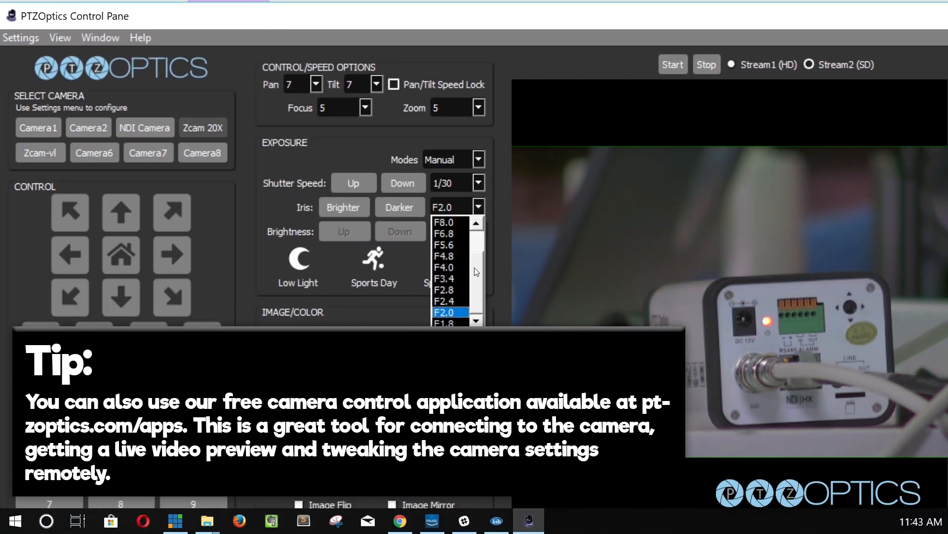
{"action": "left_click", "coordinate": [477, 182]}
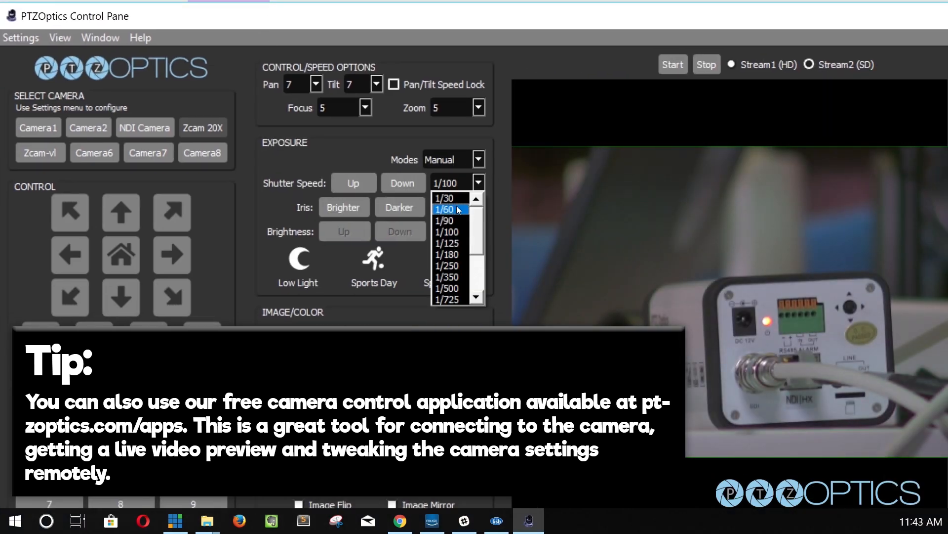
{"action": "left_click", "coordinate": [447, 208]}
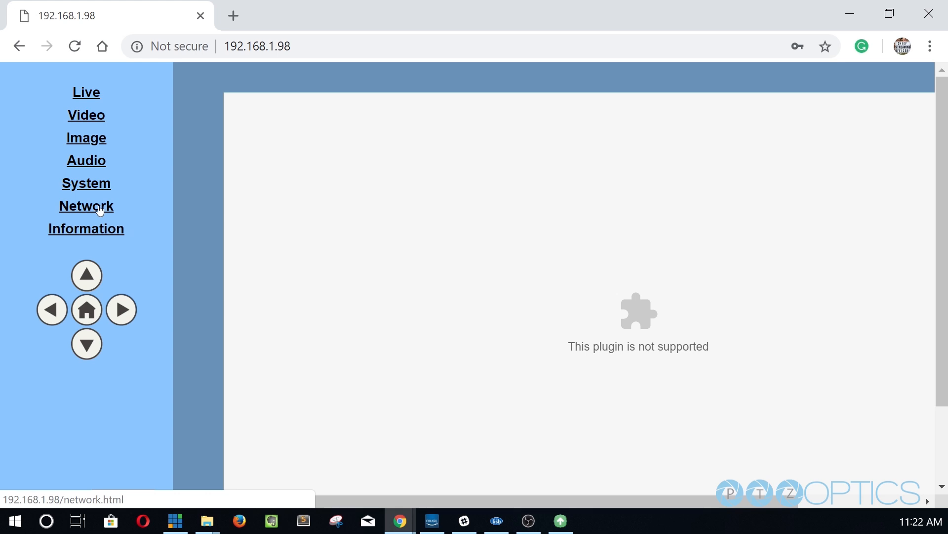
- Open the camera's Network settings and keep Fixed IP Address 192.168.1.98
{"action": "left_click", "coordinate": [86, 205]}
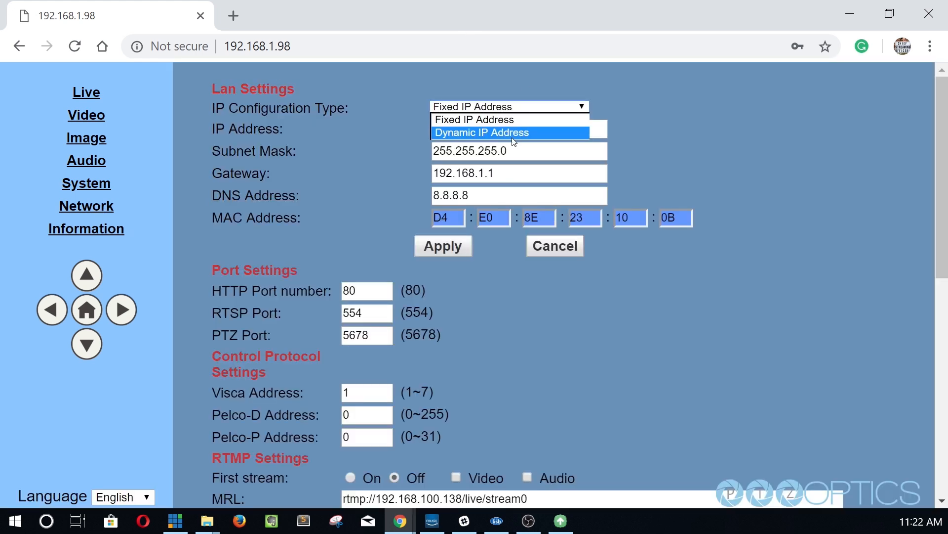
{"action": "left_click", "coordinate": [475, 119]}
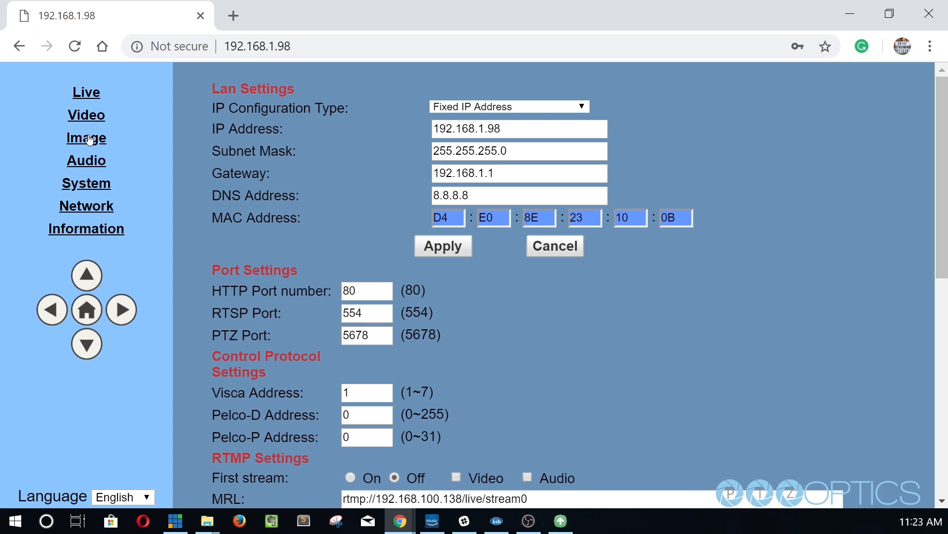
{"action": "left_click", "coordinate": [86, 138]}
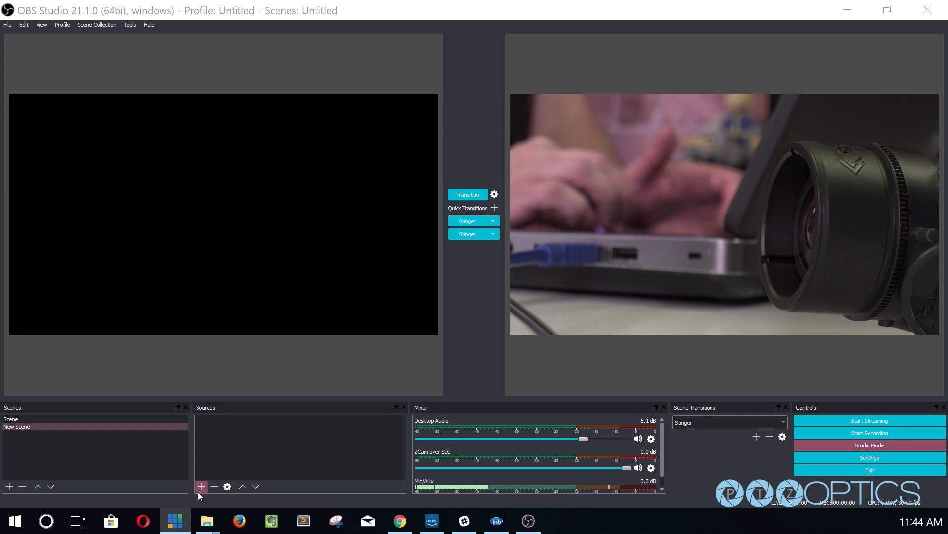
- Add a Media Source named '20X ZCAM', running through the add-and-name sequence twice
{"action": "left_click", "coordinate": [201, 485]}
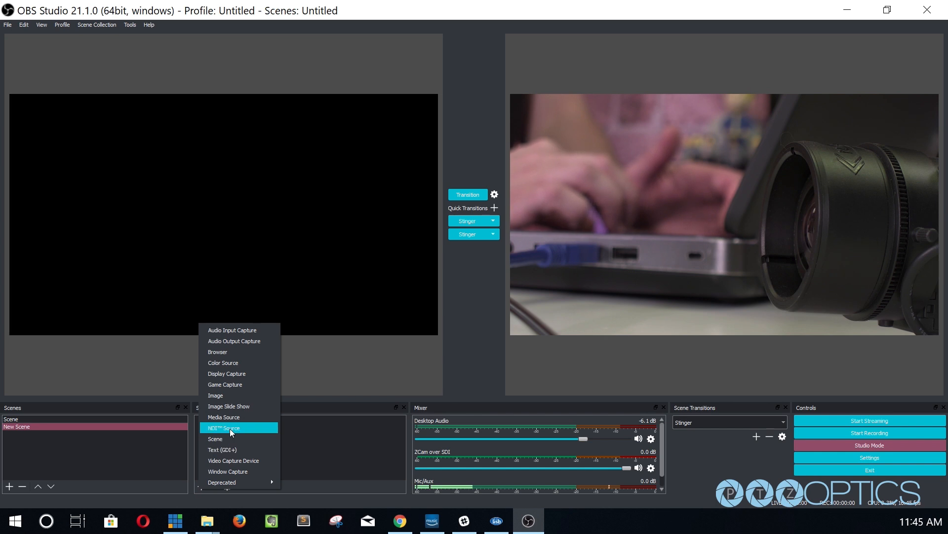
{"action": "left_click", "coordinate": [223, 416]}
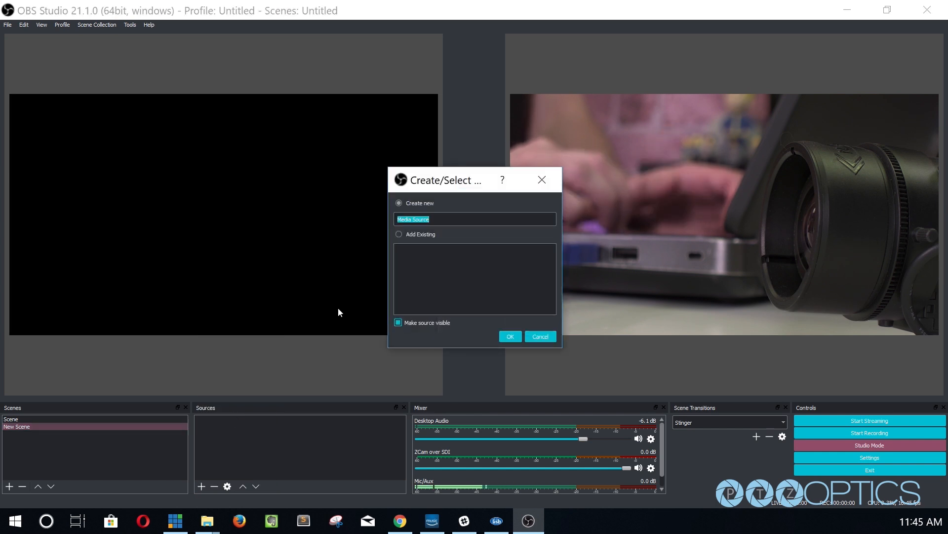
{"action": "type", "text": "20X"}
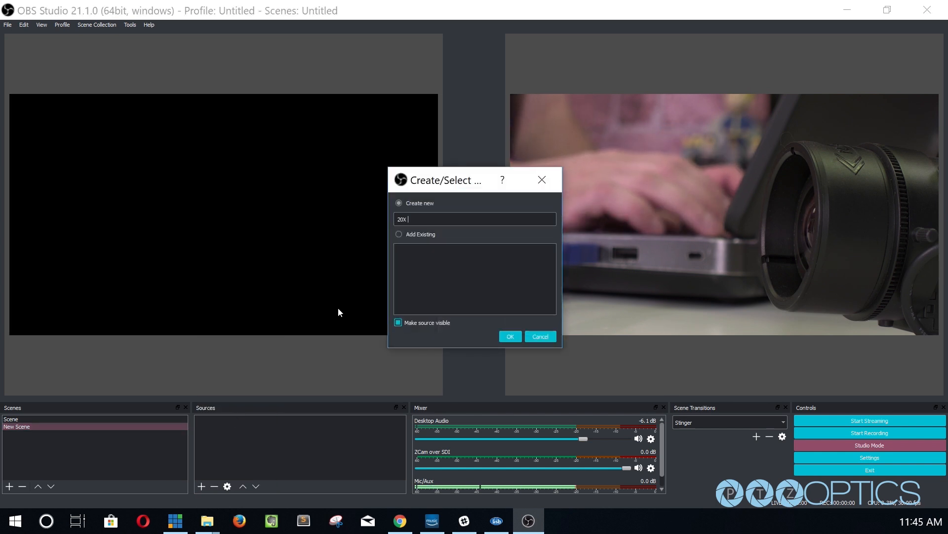
{"action": "type", "text": "ZCAM"}
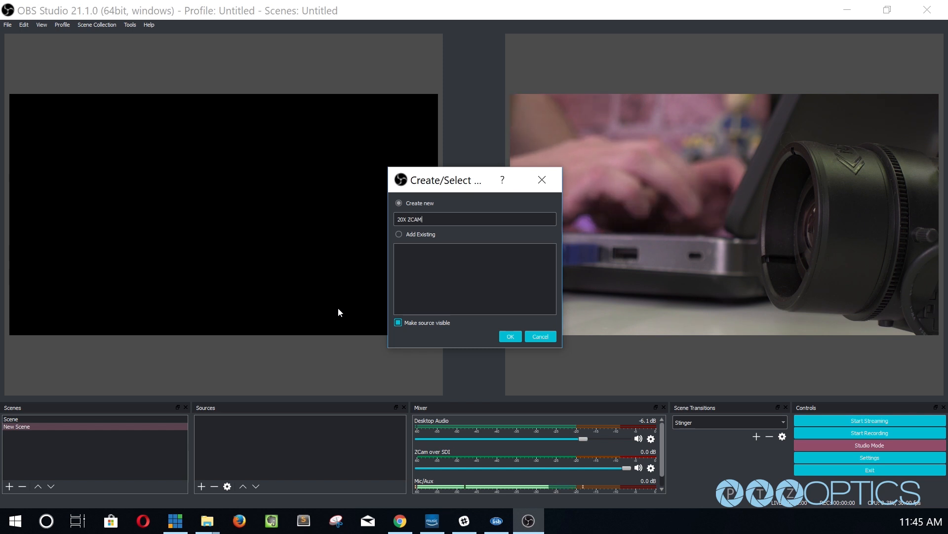
{"action": "left_click", "coordinate": [539, 335]}
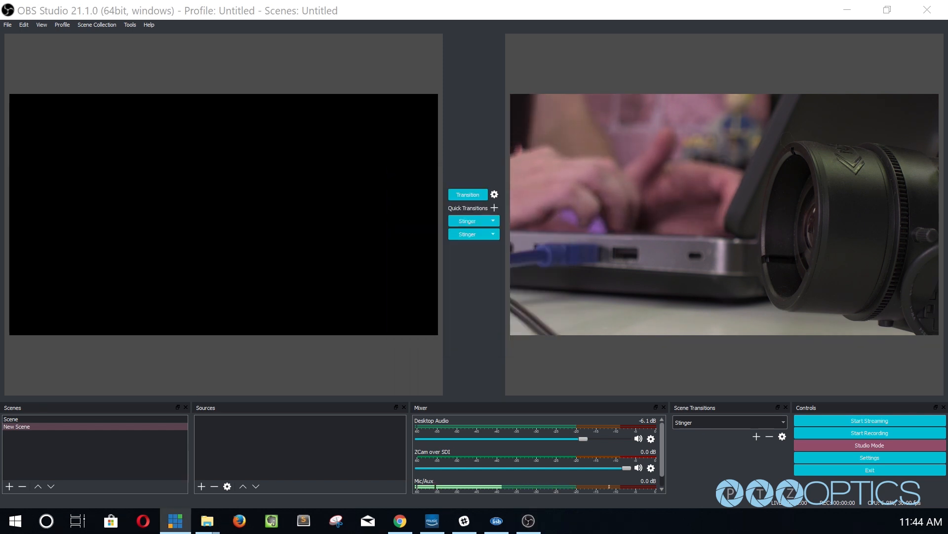
{"action": "mouse_move", "coordinate": [115, 356]}
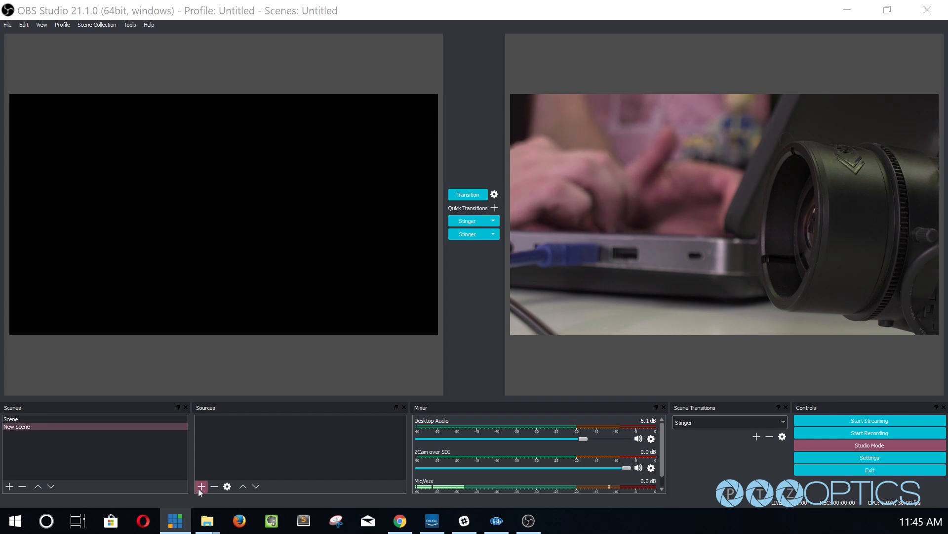
{"action": "left_click", "coordinate": [201, 486]}
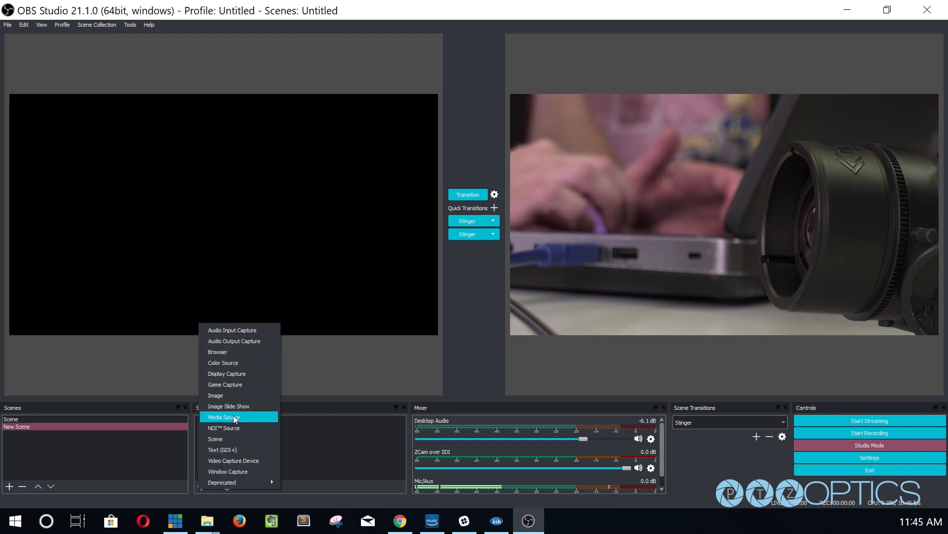
{"action": "left_click", "coordinate": [223, 417]}
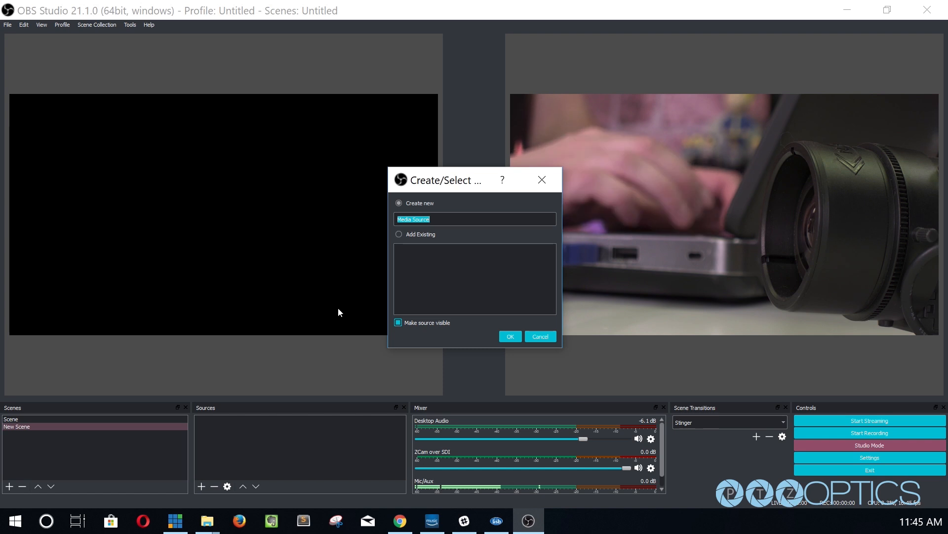
{"action": "type", "text": "20X Z"}
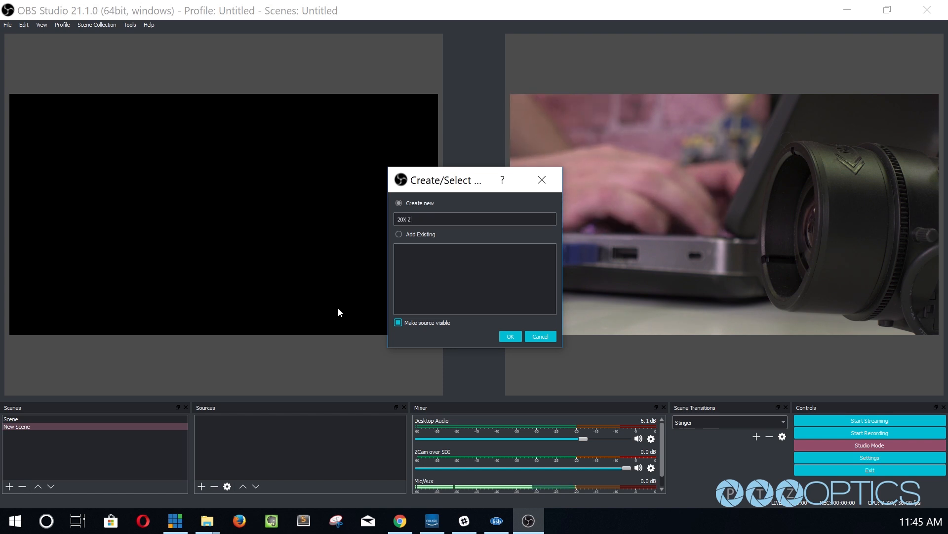
{"action": "type", "text": "CAM"}
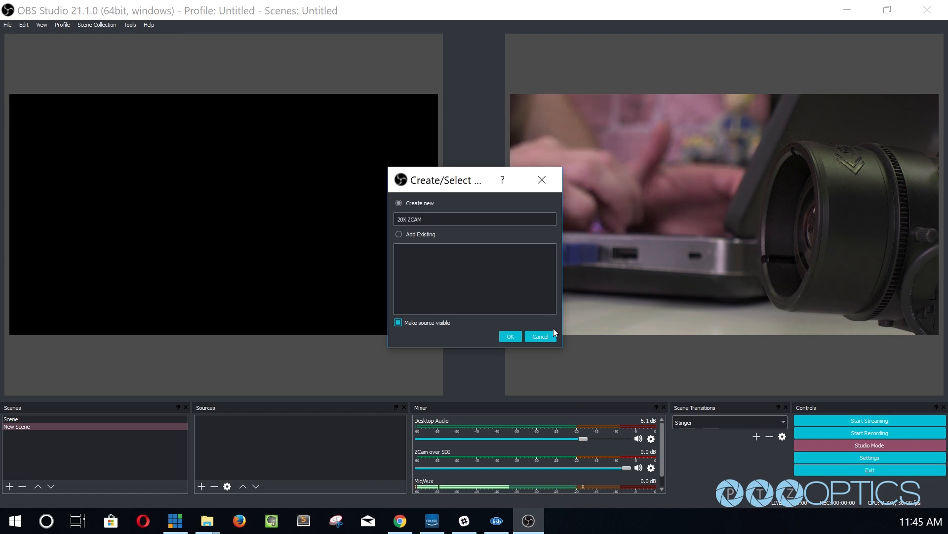
{"action": "left_click", "coordinate": [510, 336]}
{"action": "type", "text": "r"}
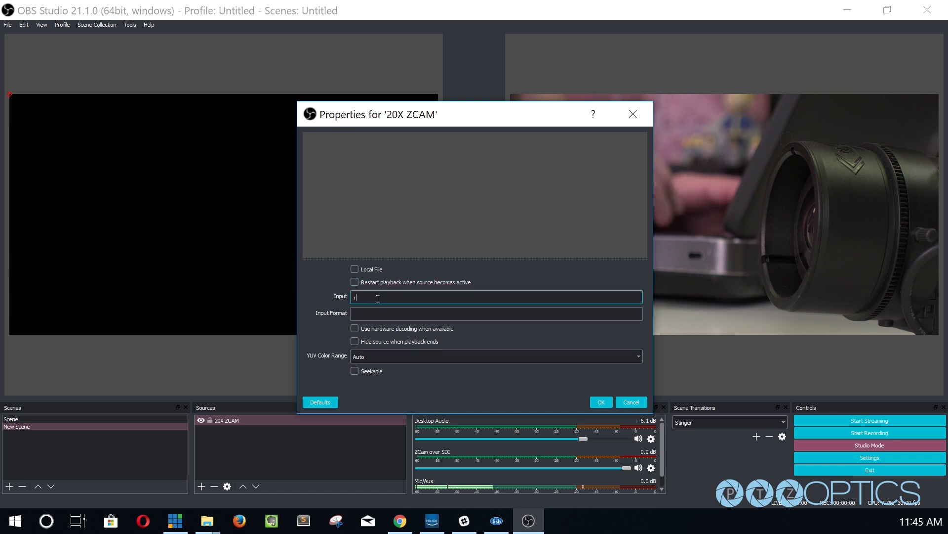
- Enter rtsp://192.168.1.64/1 as the 20X ZCAM media source input and confirm
{"action": "type", "text": "tsp://"}
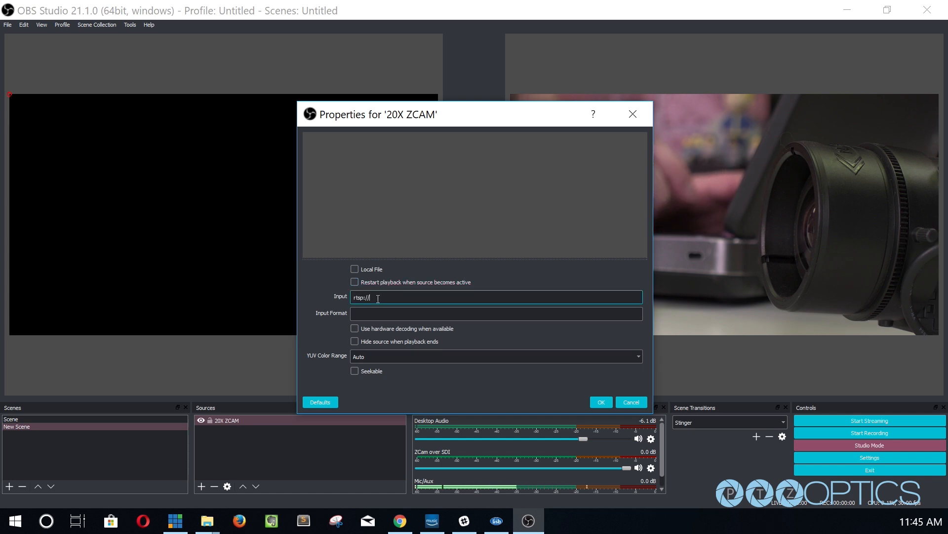
{"action": "type", "text": "192"}
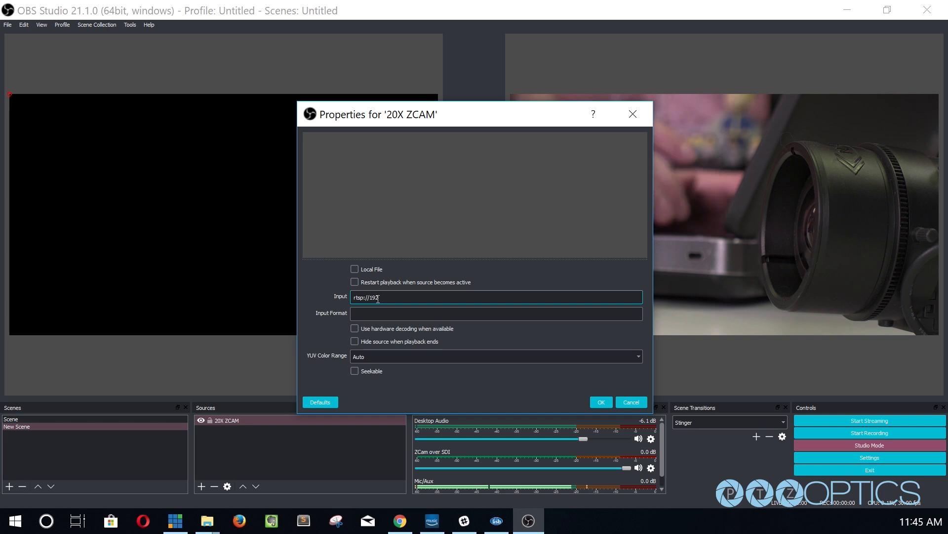
{"action": "type", "text": ".168.1"}
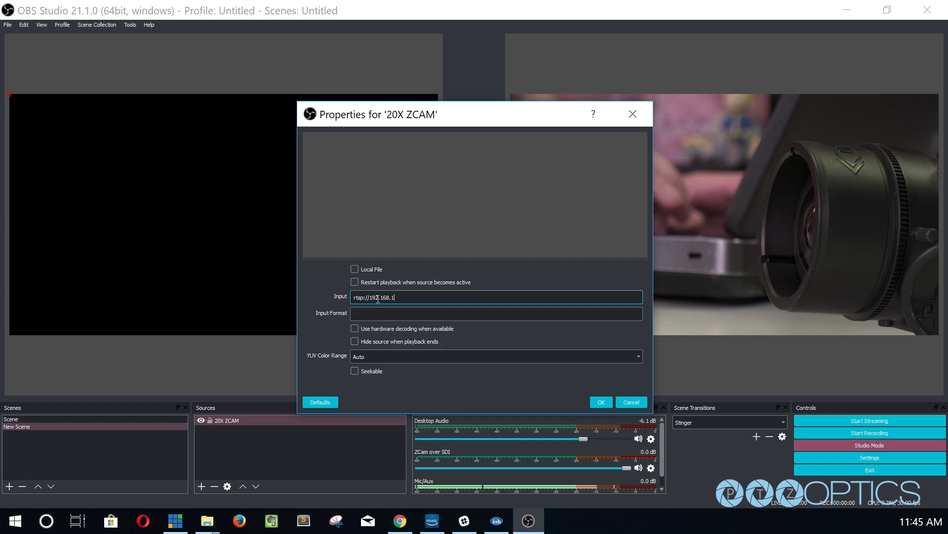
{"action": "type", "text": "64/1"}
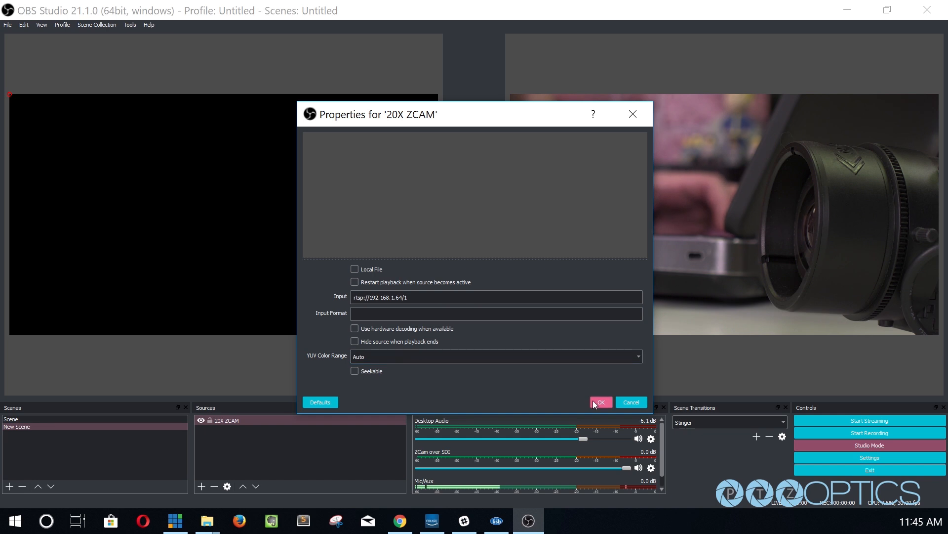
{"action": "left_click", "coordinate": [599, 401]}
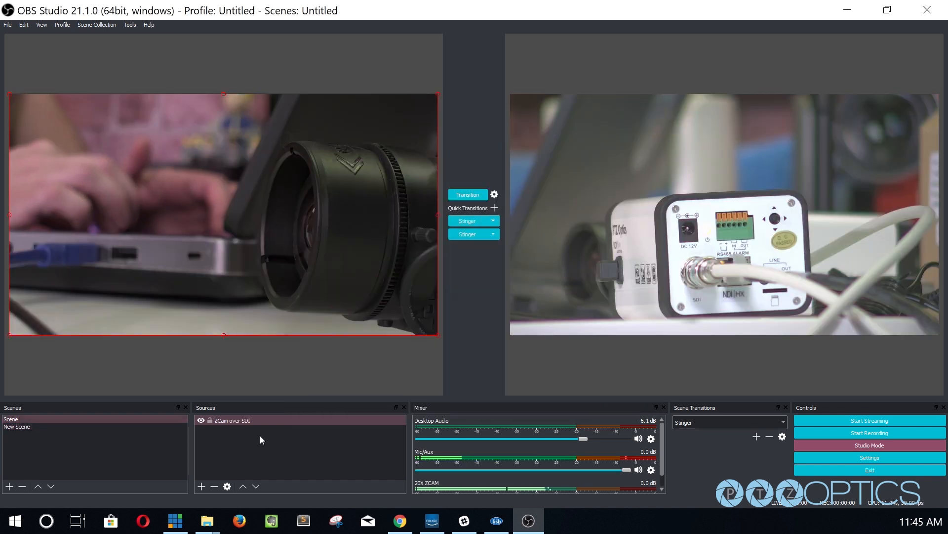
- Check the camera preview and return to the PTZOptics downloads page
{"action": "left_click", "coordinate": [233, 420]}
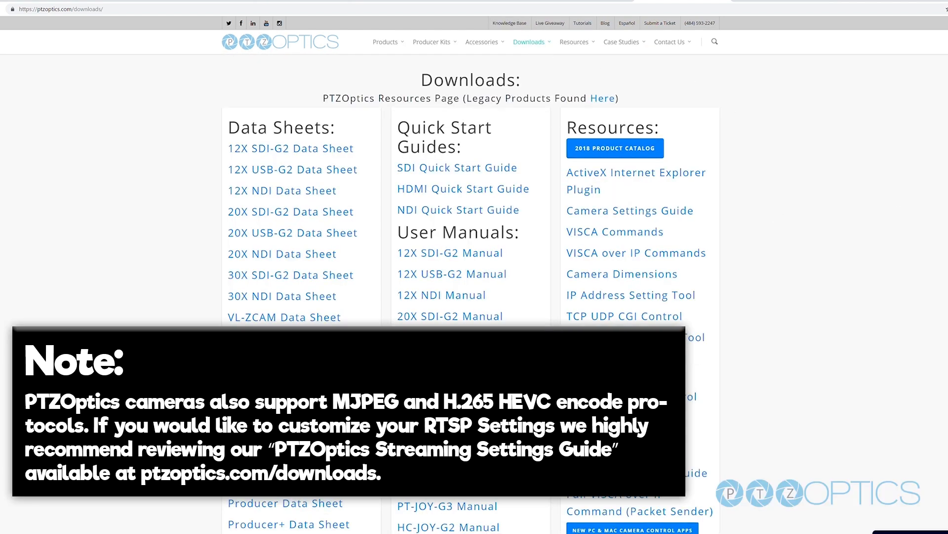
- Open the Streaming Settings Guide PDF from the Resources section of the downloads page
{"action": "scroll", "scroll_direction": "down", "scroll_amount": 3}
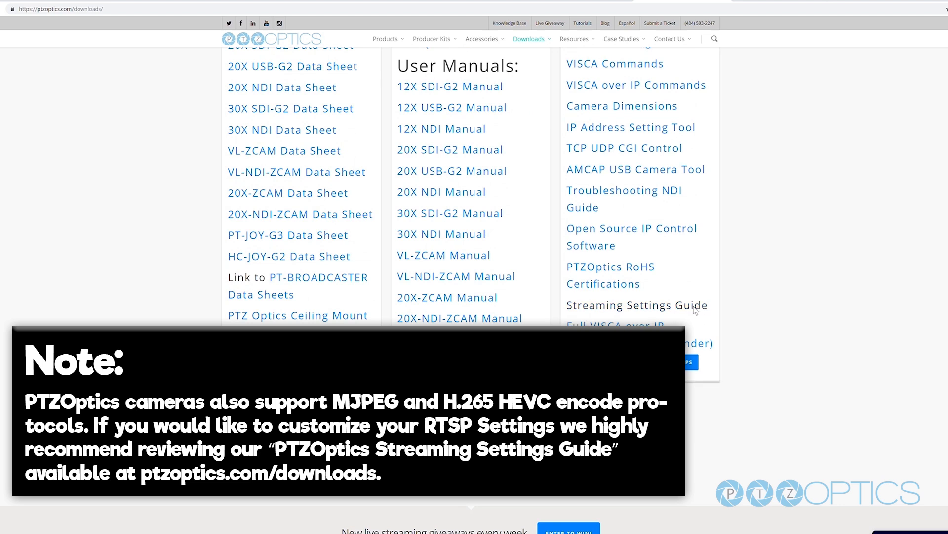
{"action": "left_click", "coordinate": [635, 305]}
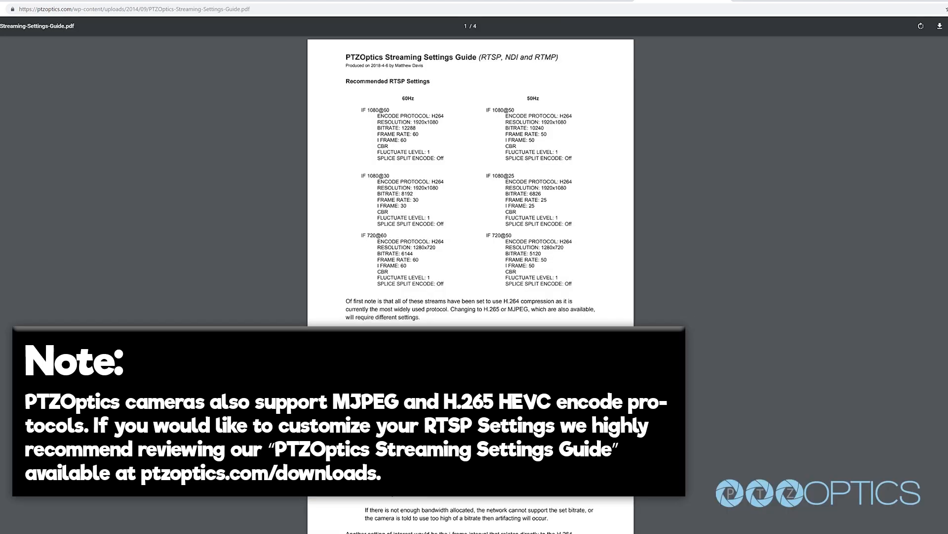
{"action": "scroll", "scroll_direction": "down", "scroll_amount": 3}
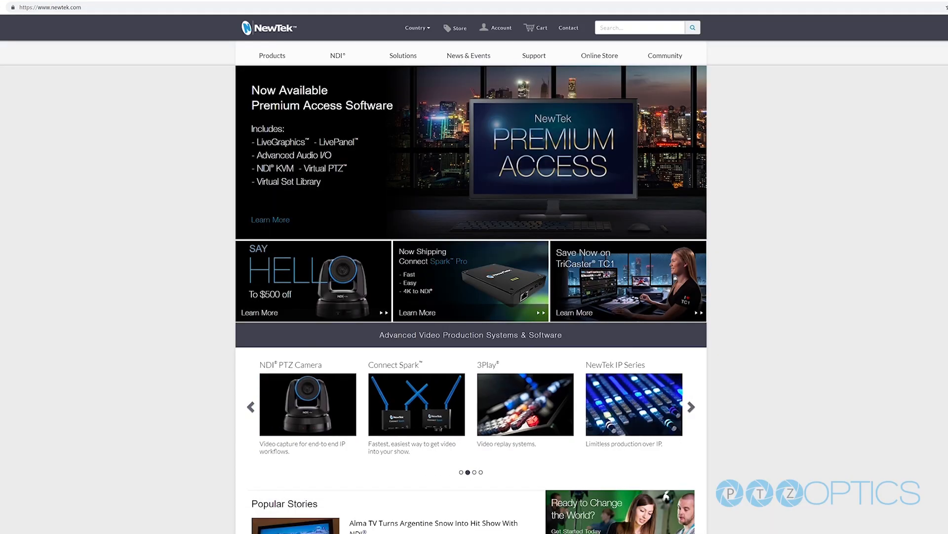
- Go to the NDI Tools page from the NewTek NDI navigation menu
{"action": "left_click", "coordinate": [690, 406]}
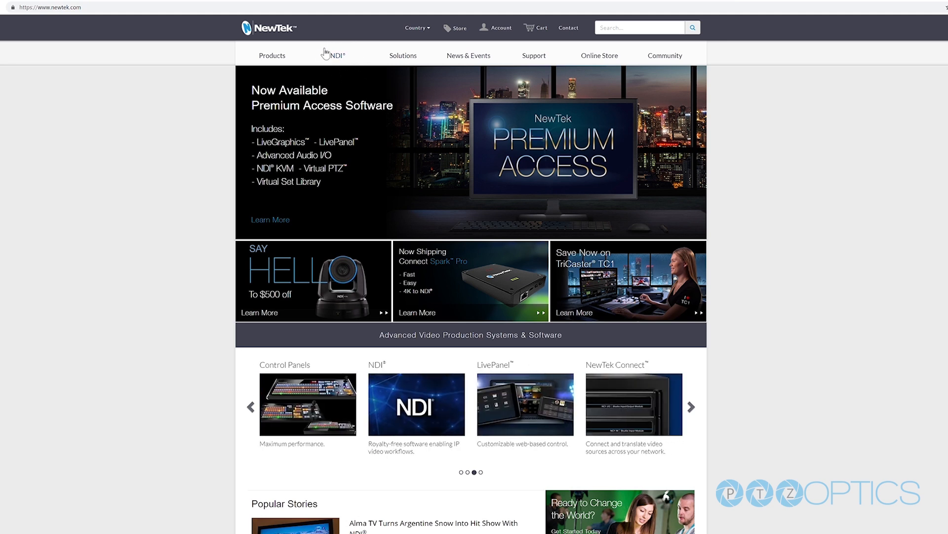
{"action": "left_click", "coordinate": [336, 55]}
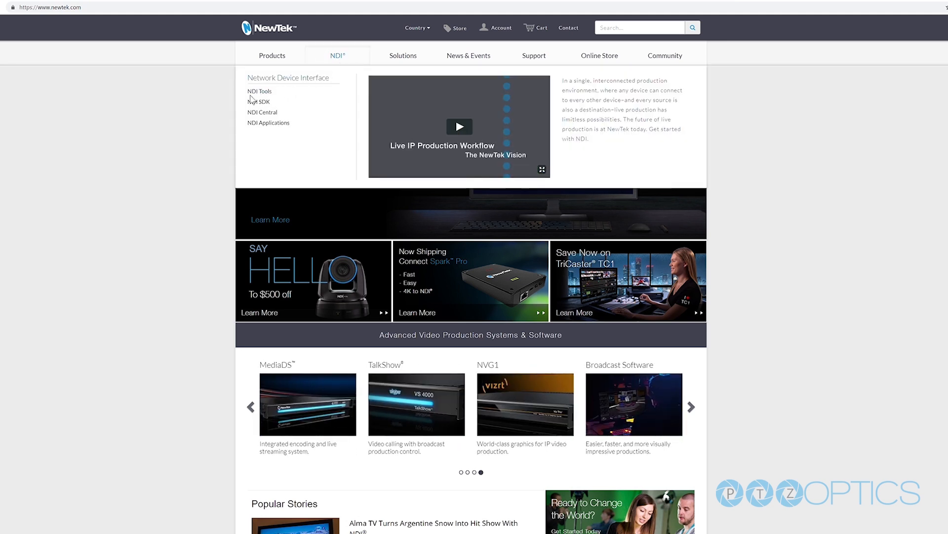
{"action": "left_click", "coordinate": [259, 91]}
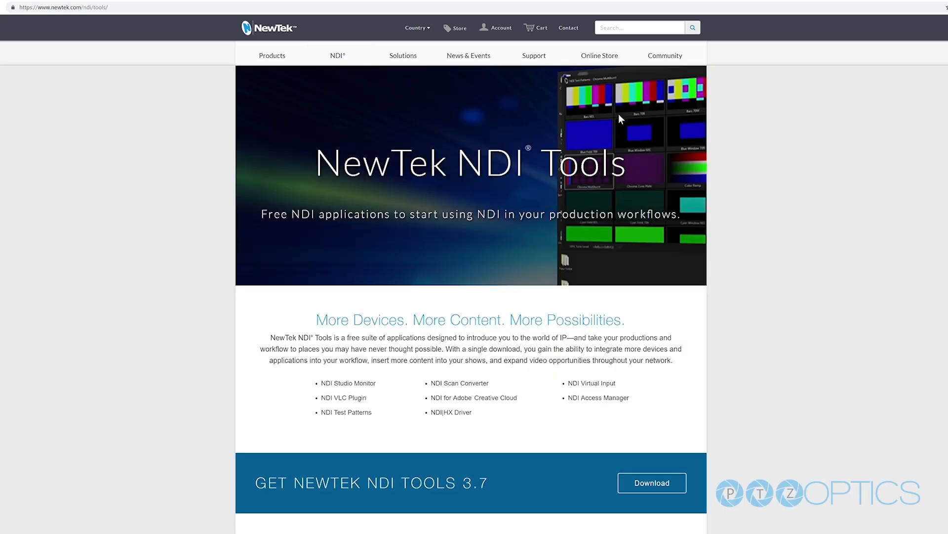
- Browse down the NDI Tools page to reach the NDI|HX download form
{"action": "scroll", "scroll_direction": "down", "scroll_amount": 3}
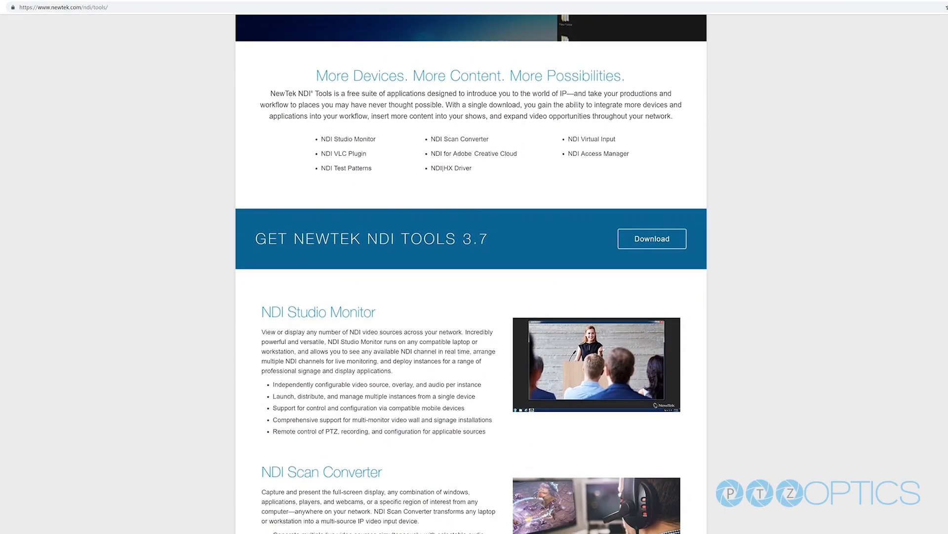
{"action": "scroll", "scroll_direction": "down", "scroll_amount": 3}
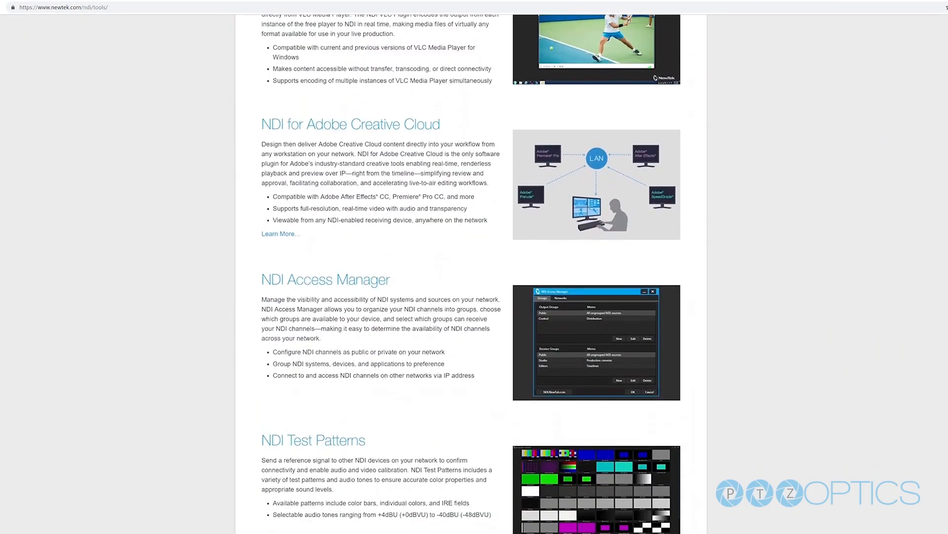
{"action": "scroll", "scroll_direction": "down", "scroll_amount": 3}
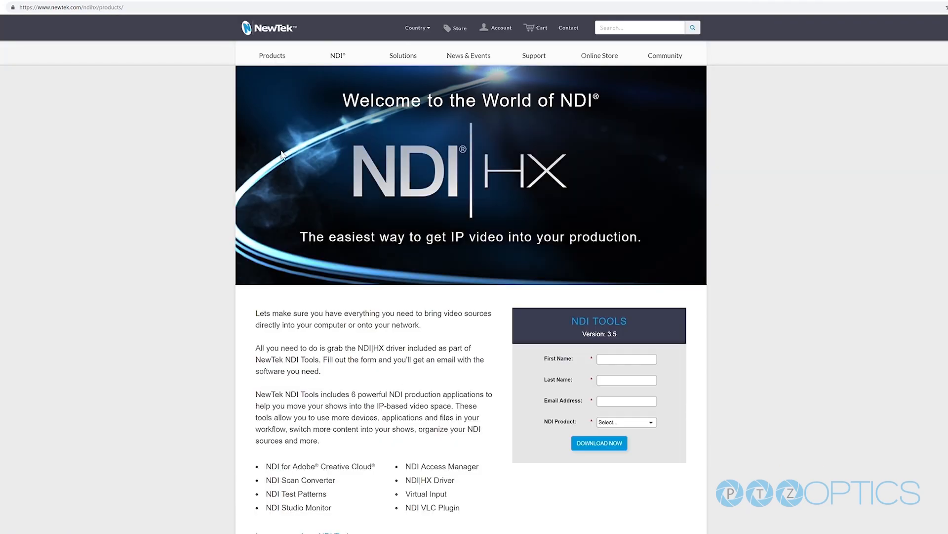
{"action": "scroll", "scroll_direction": "down", "scroll_amount": 3}
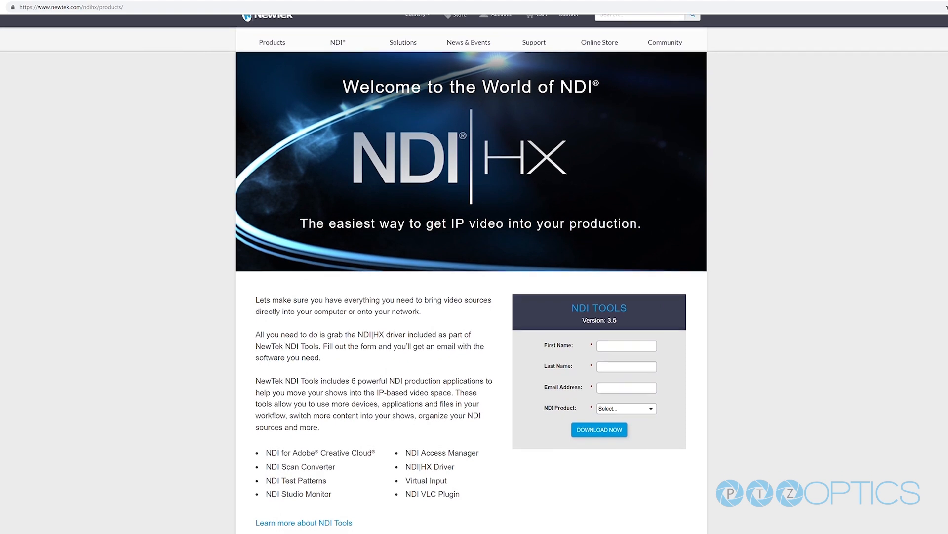